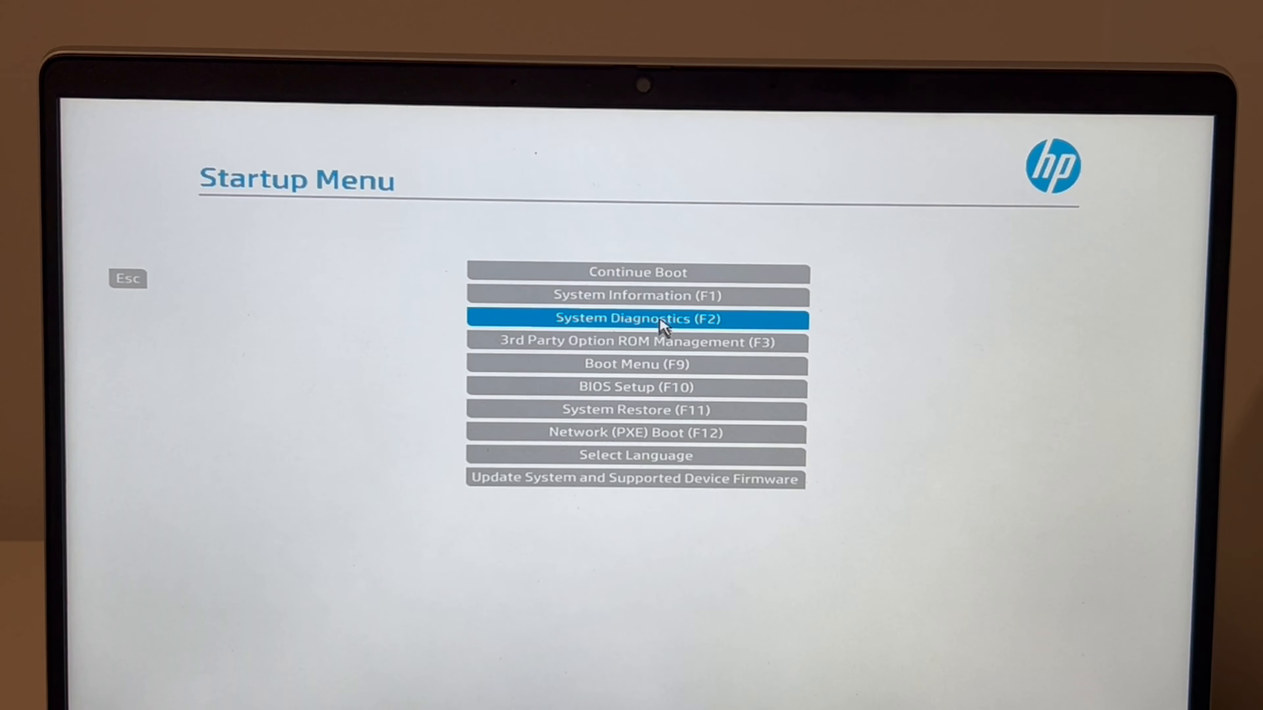
# Start System Diagnostics from the Startup Menu and choose English as the language.
pyautogui.click(636, 318)
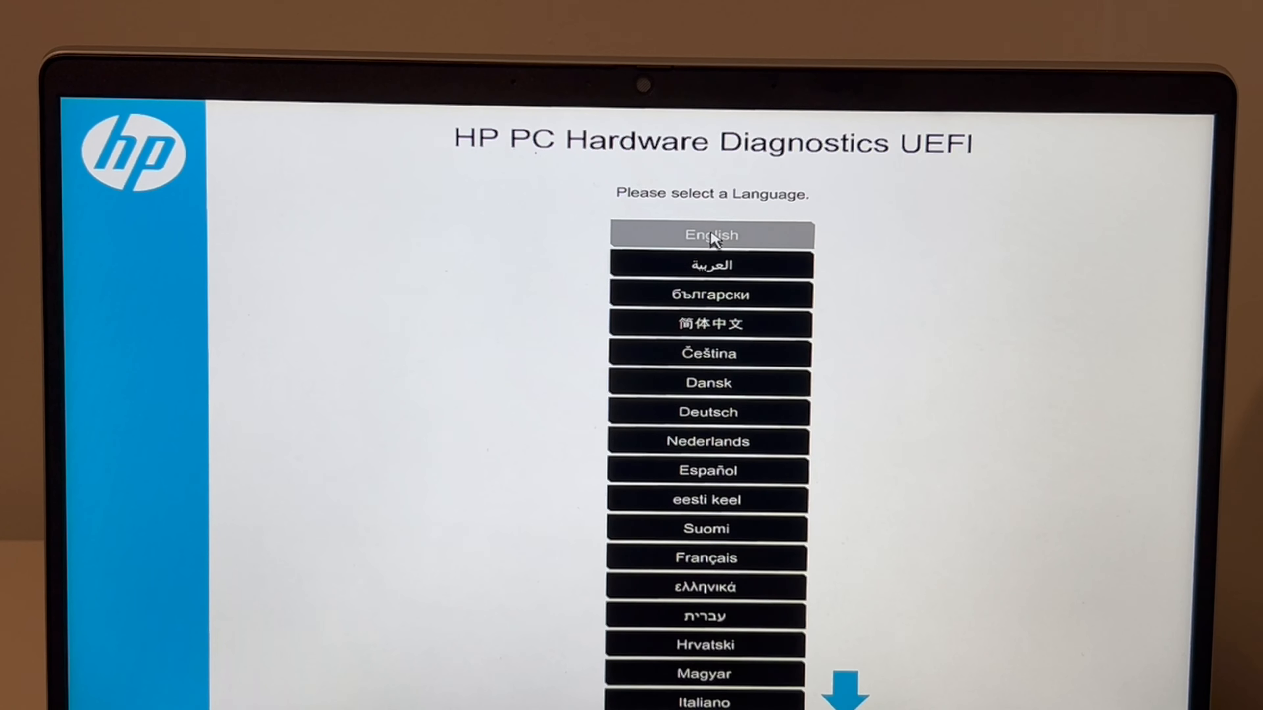
pyautogui.click(710, 235)
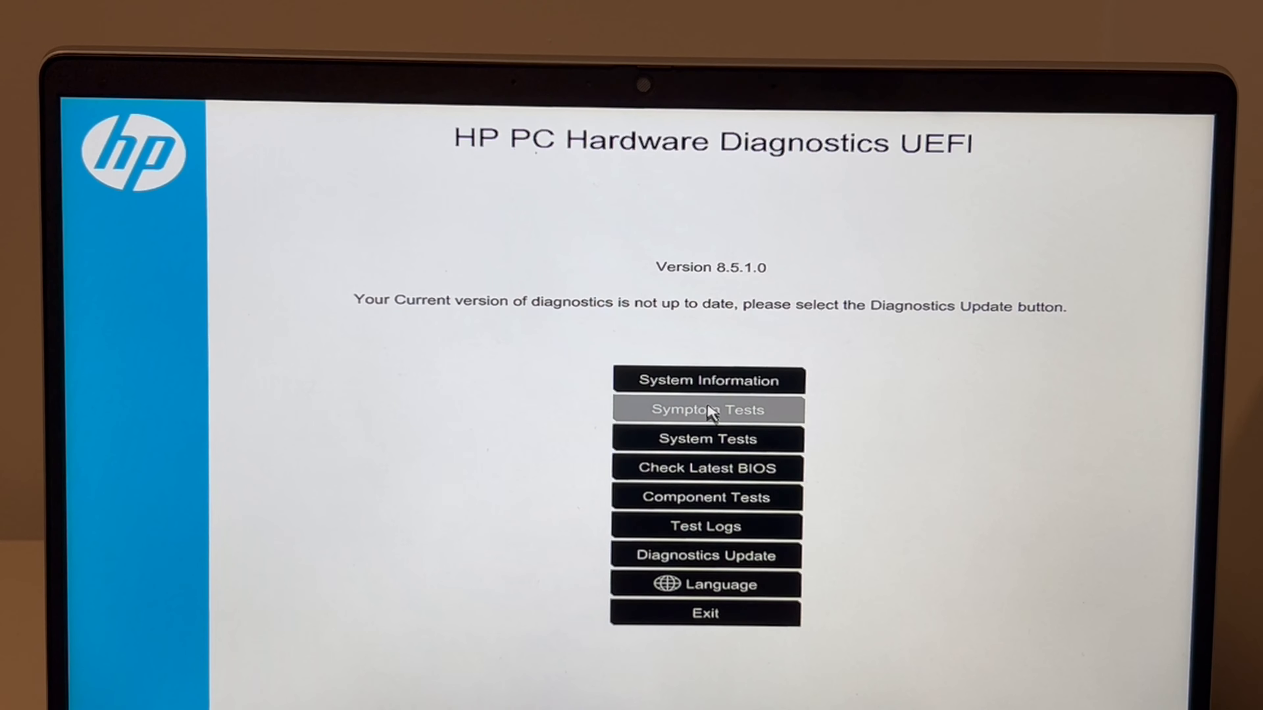
# Run the Blue Screen With Errors symptom tests until every hardware check passes.
pyautogui.click(705, 409)
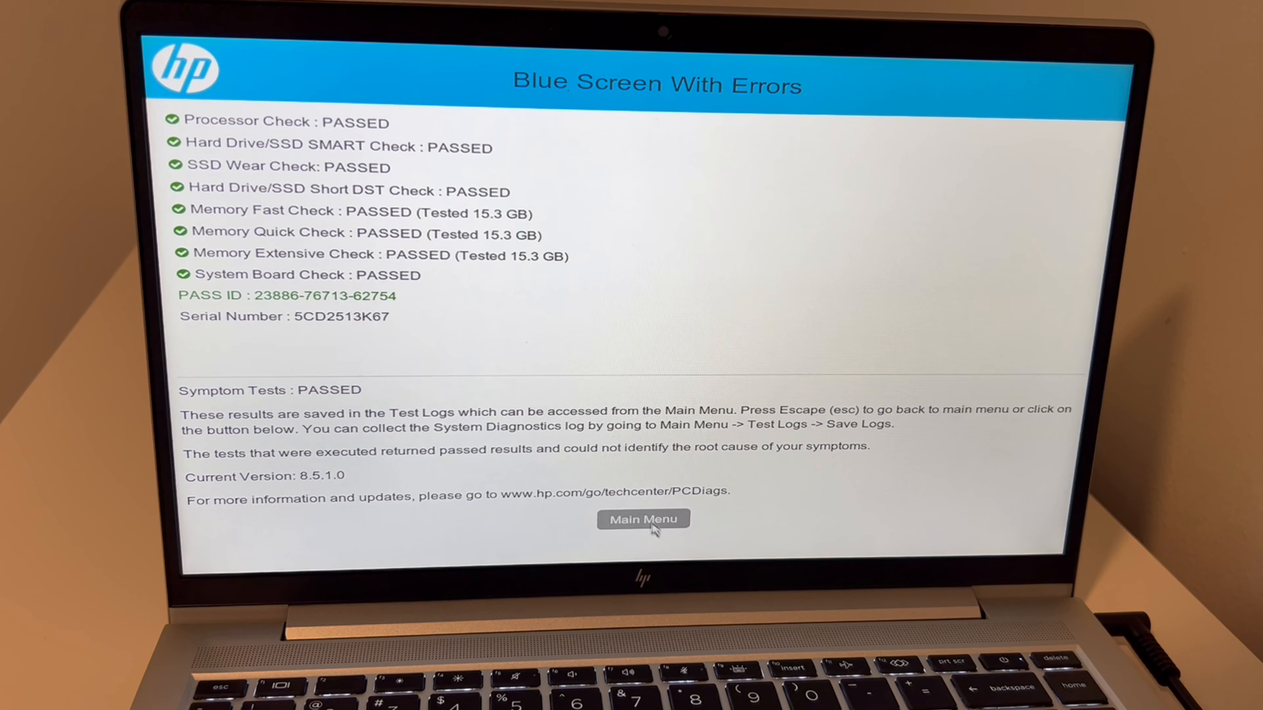
# Return to the main menu and choose Exit, reaching the 'Are you Sure?' prompt.
pyautogui.click(643, 518)
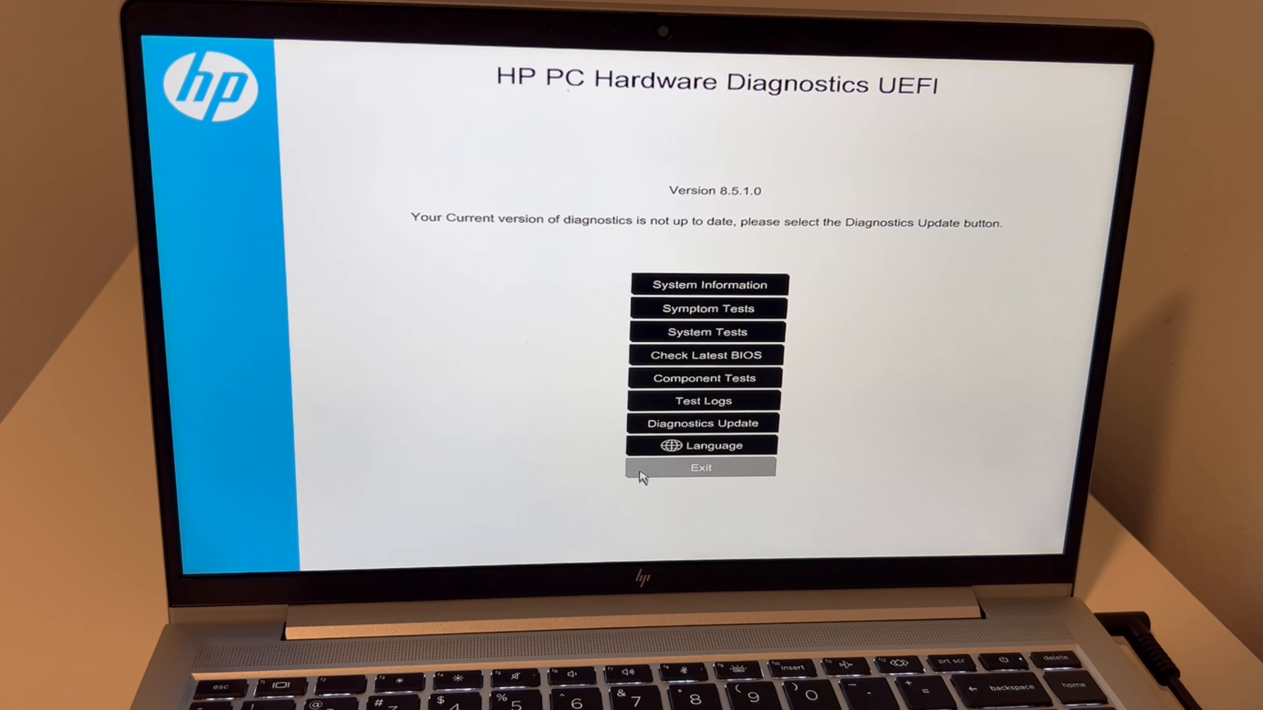
pyautogui.moveTo(675, 520)
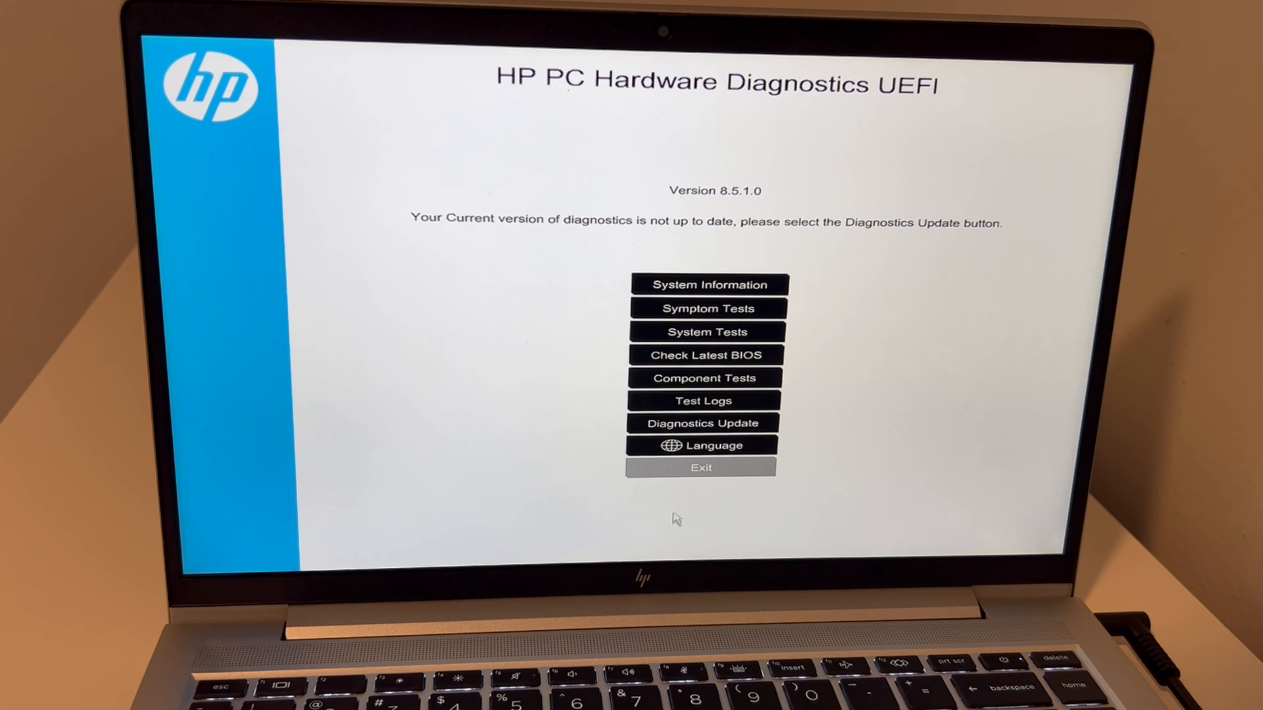
pyautogui.click(700, 467)
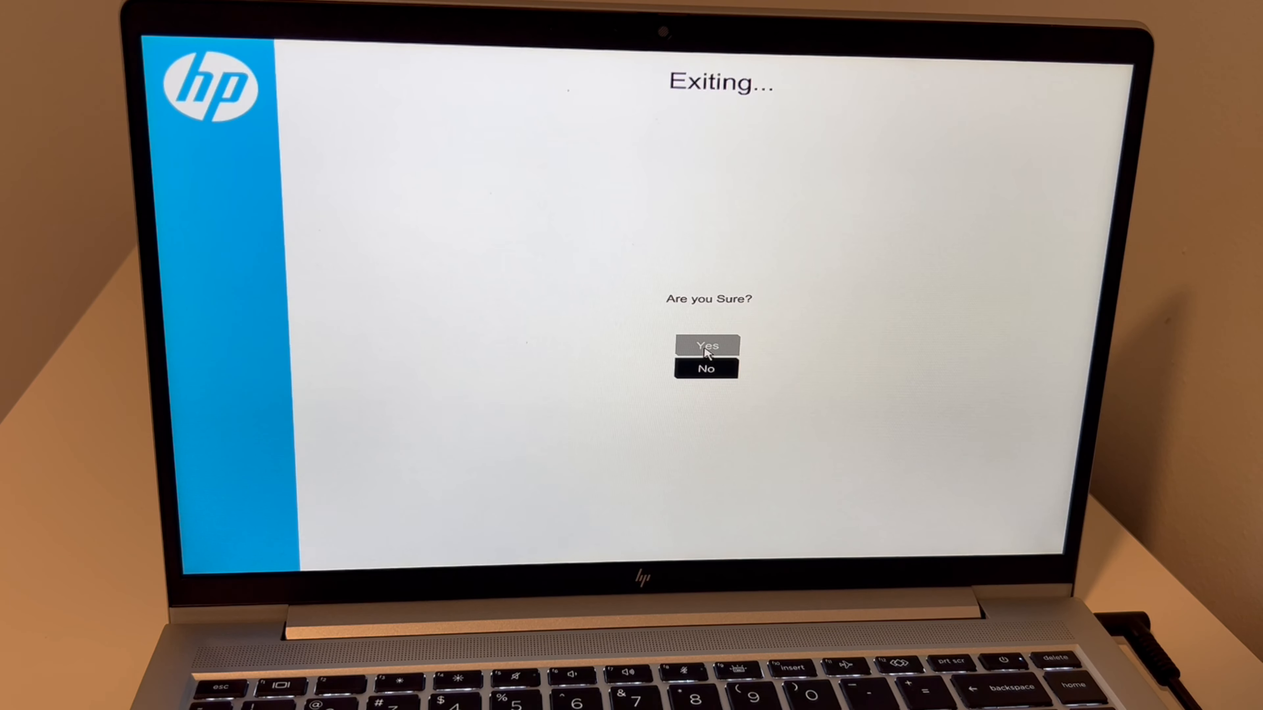
pyautogui.moveTo(627, 337)
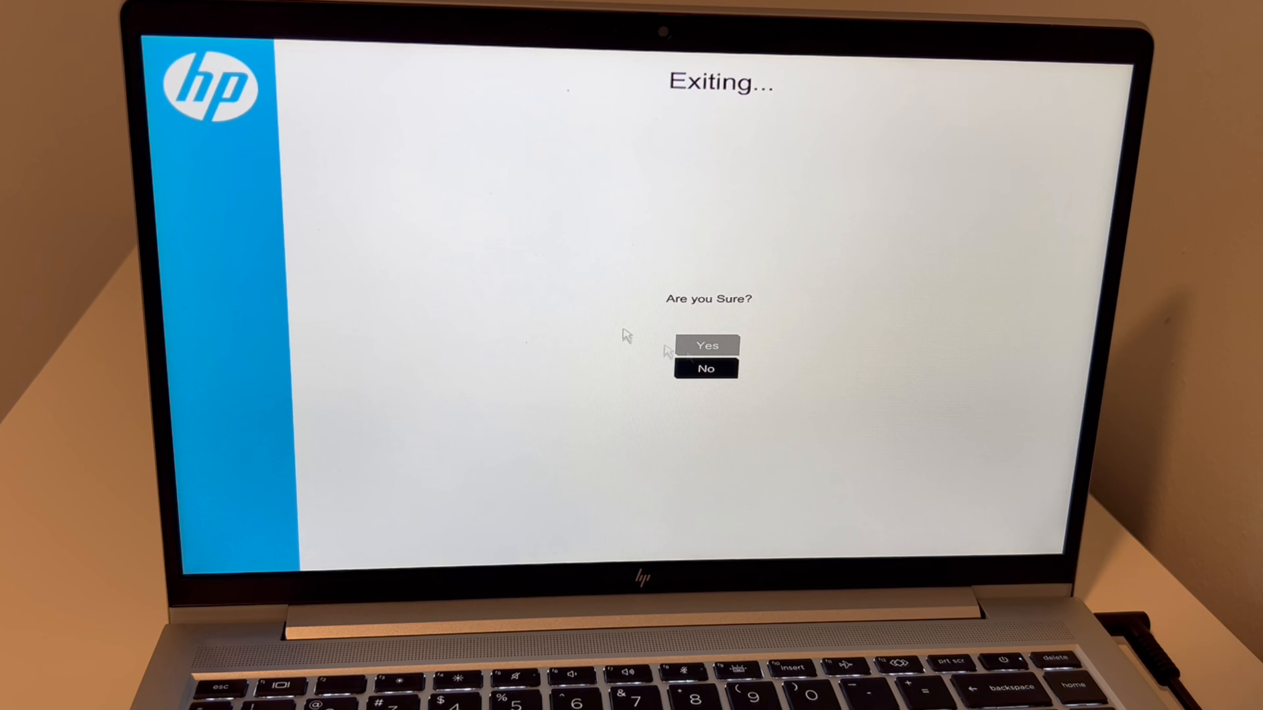
pyautogui.moveTo(524, 282)
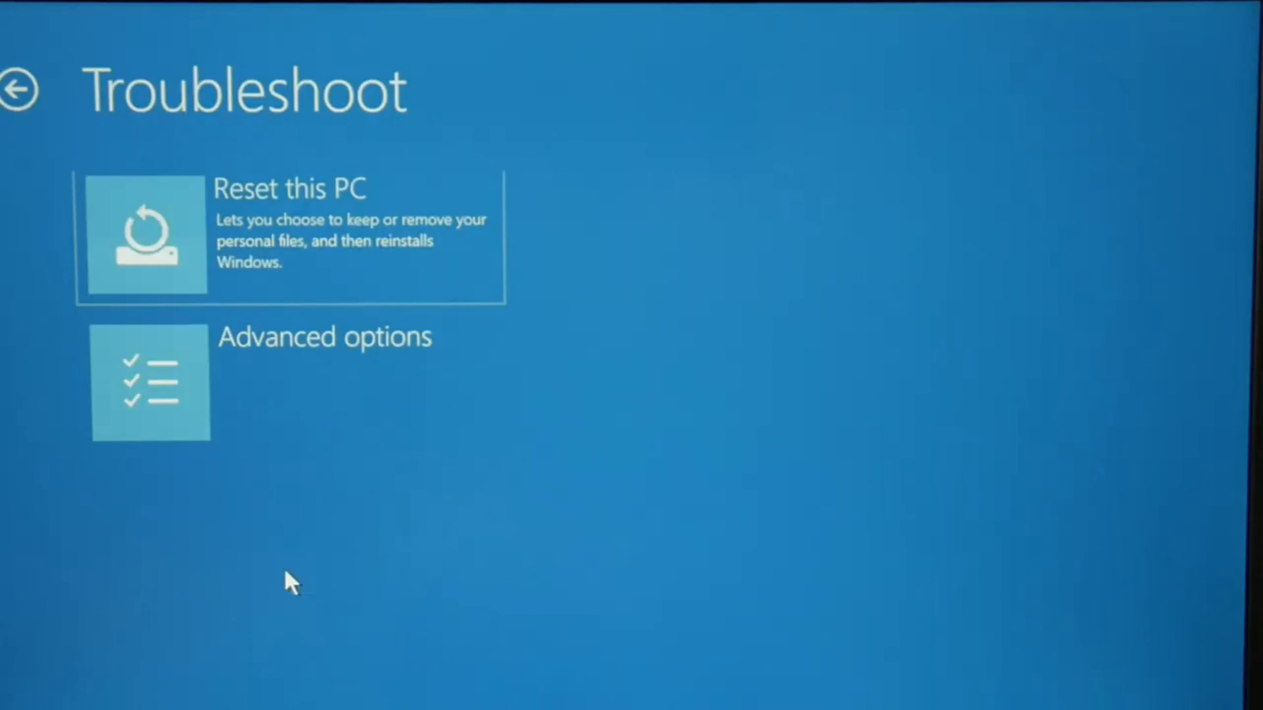
pyautogui.moveTo(241, 283)
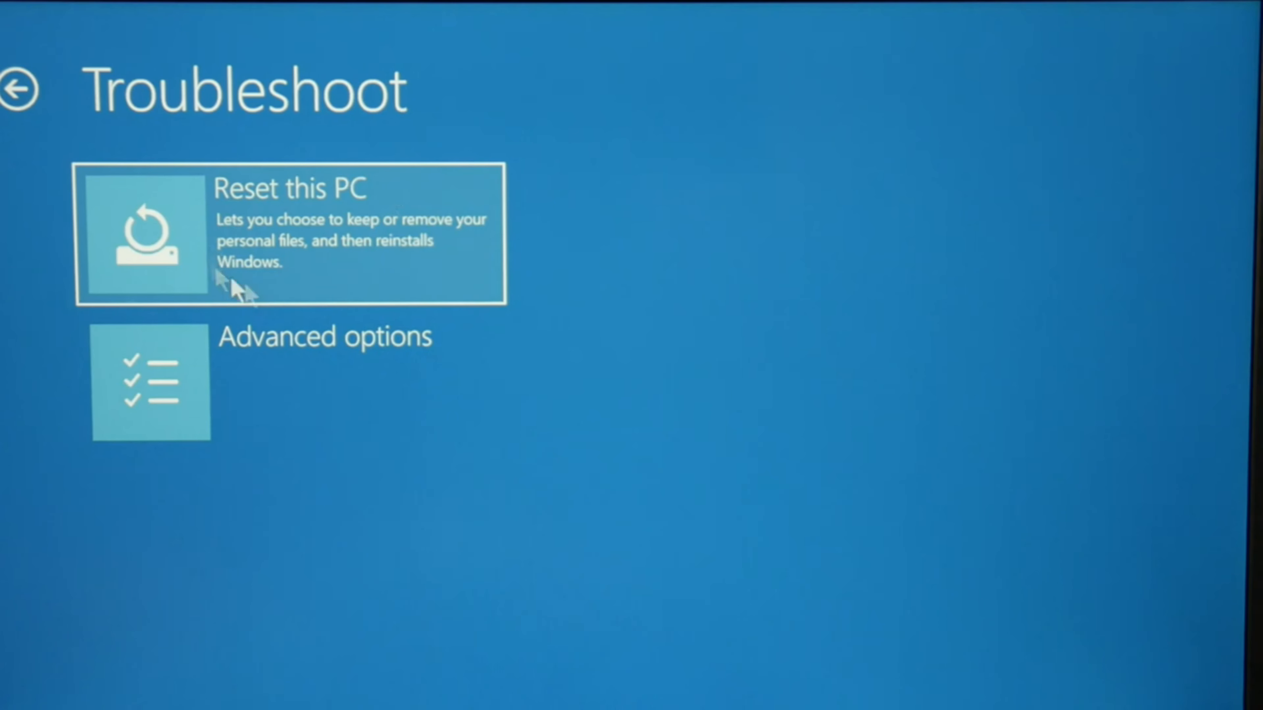
# Choose Reset this PC on the Troubleshoot screen to get the keep/remove files options.
pyautogui.click(290, 234)
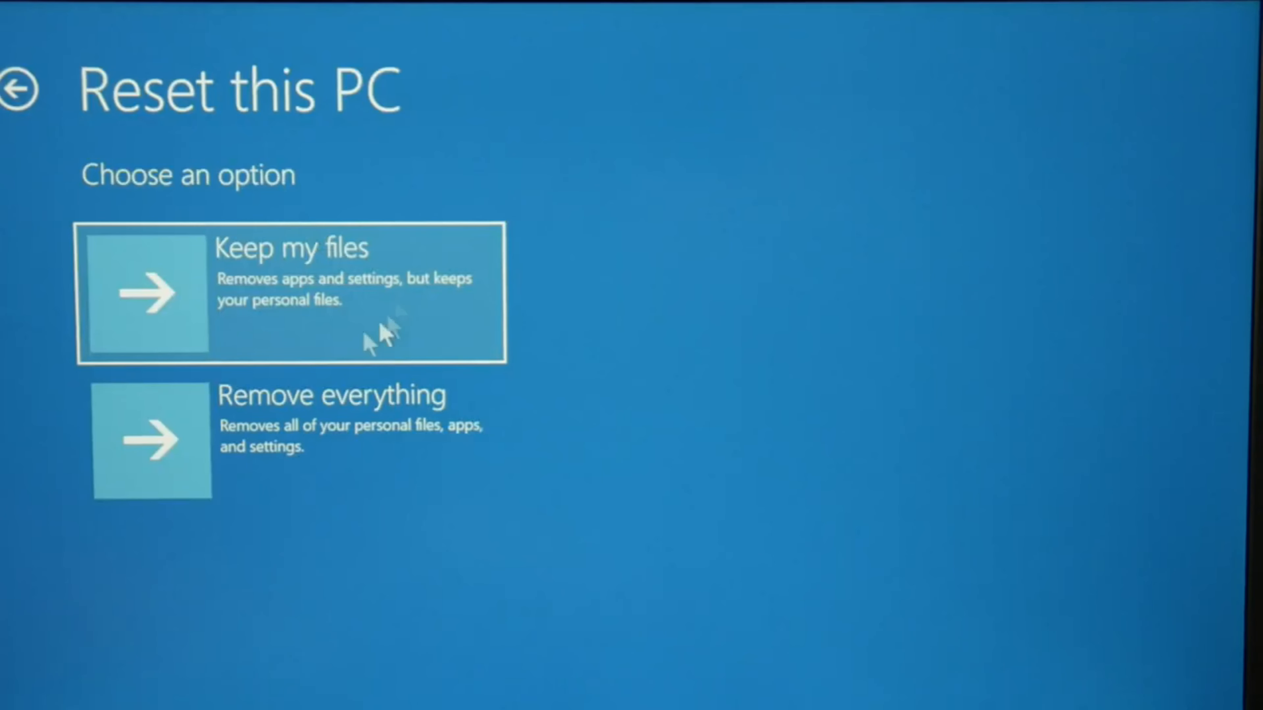
pyautogui.moveTo(442, 399)
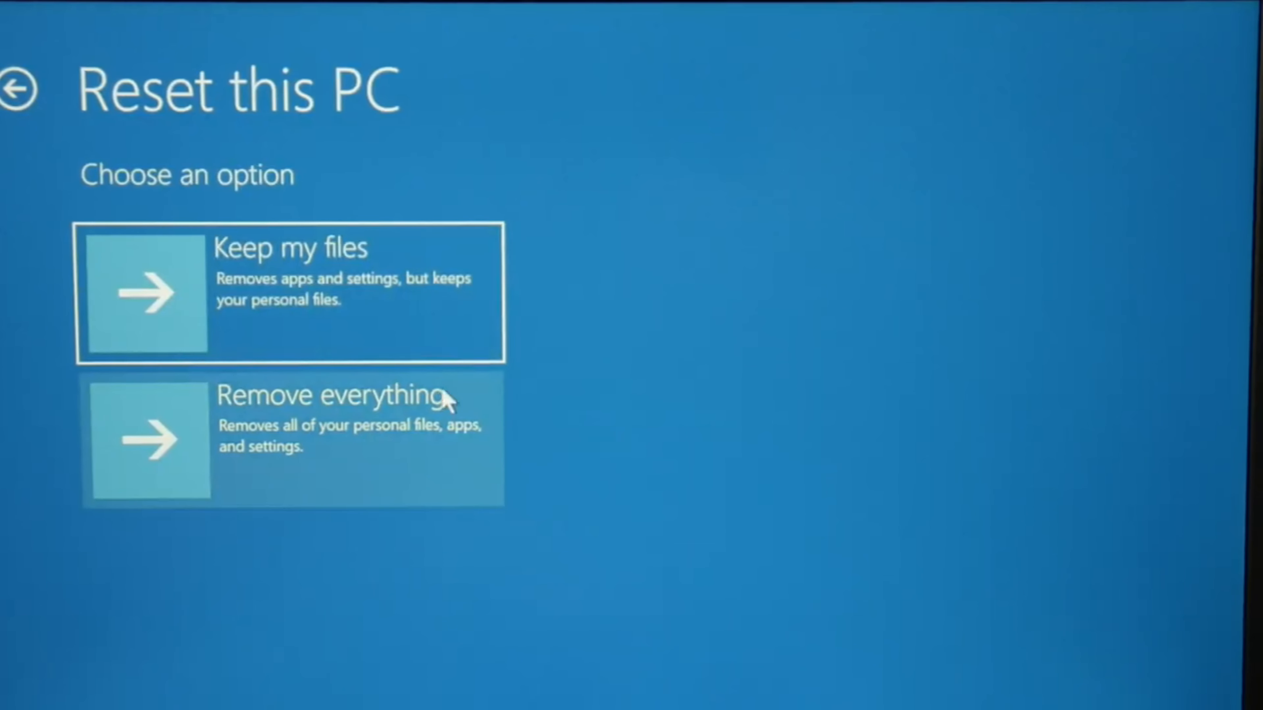
pyautogui.moveTo(320, 451)
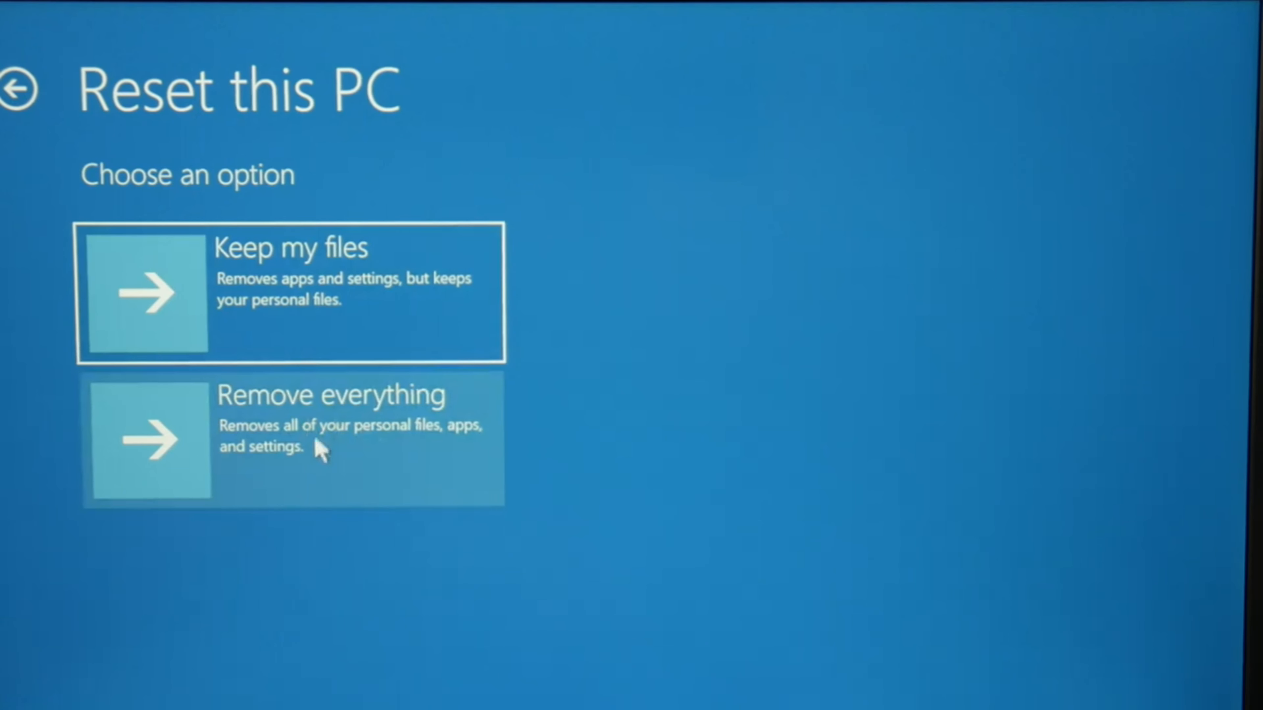
pyautogui.moveTo(338, 298)
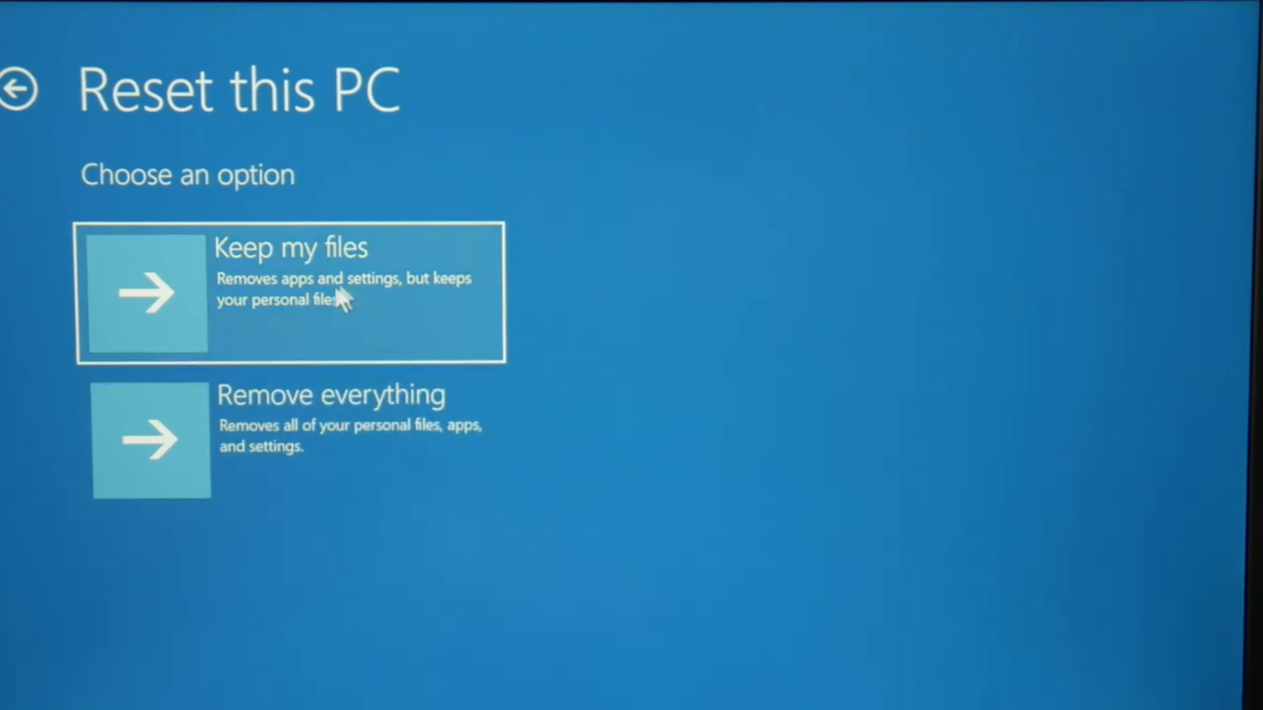
pyautogui.moveTo(342, 314)
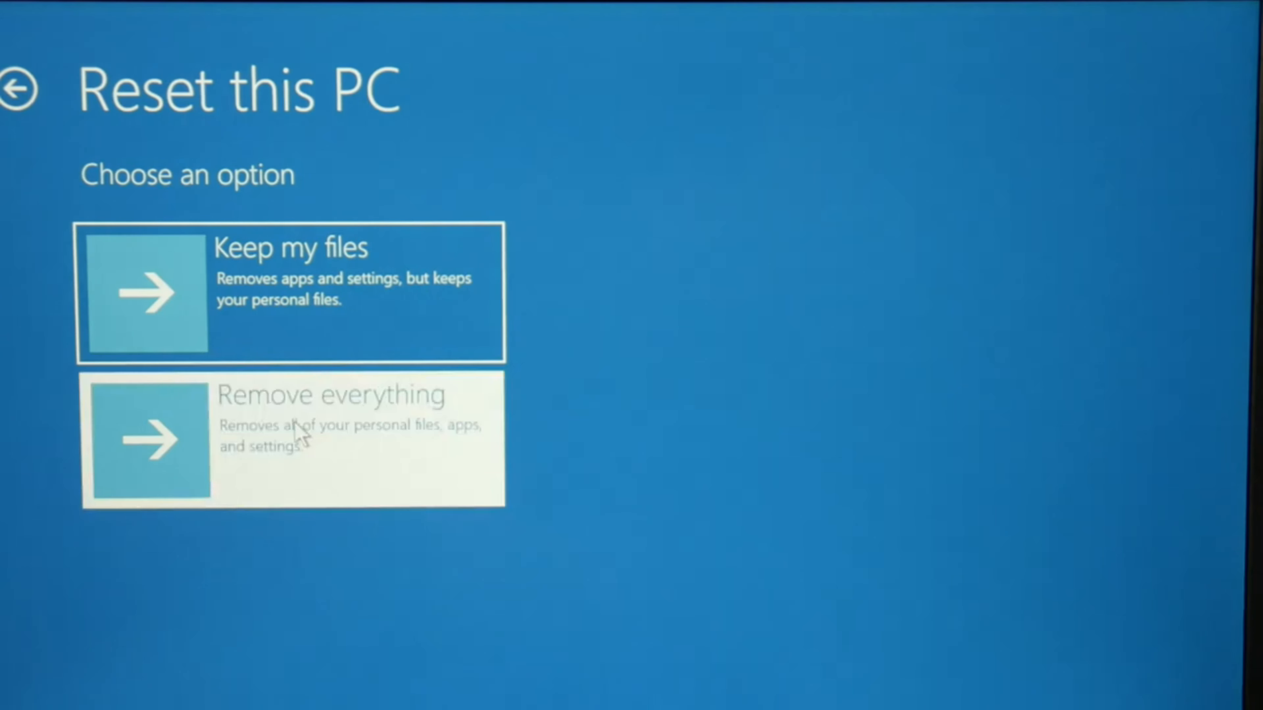
# Choose Remove everything and then Local reinstall as the reset options.
pyautogui.click(290, 438)
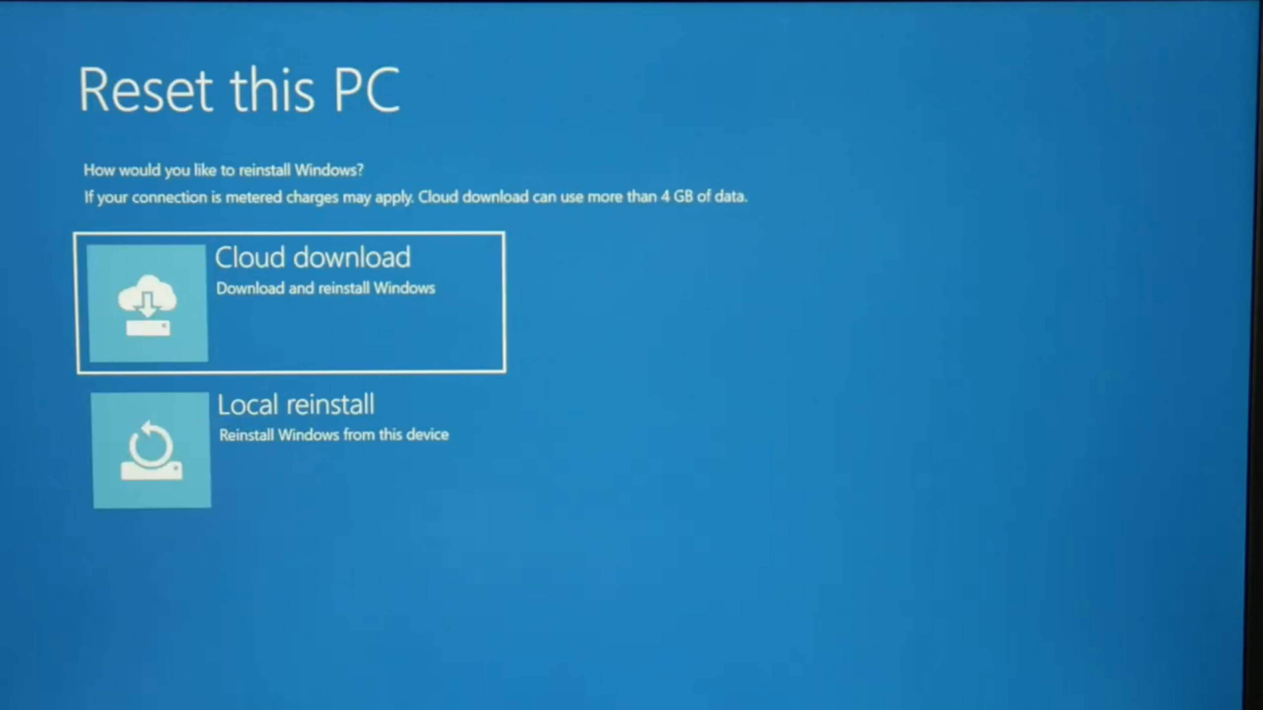
pyautogui.moveTo(334, 452)
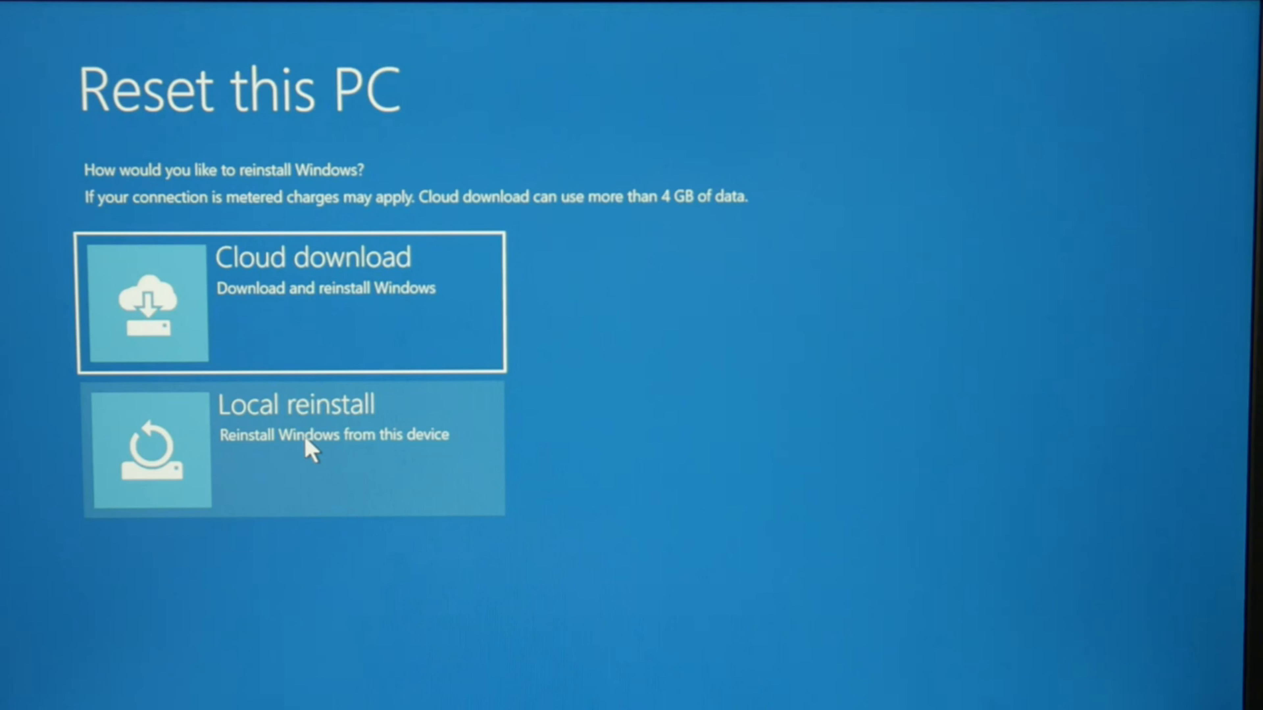
pyautogui.click(294, 448)
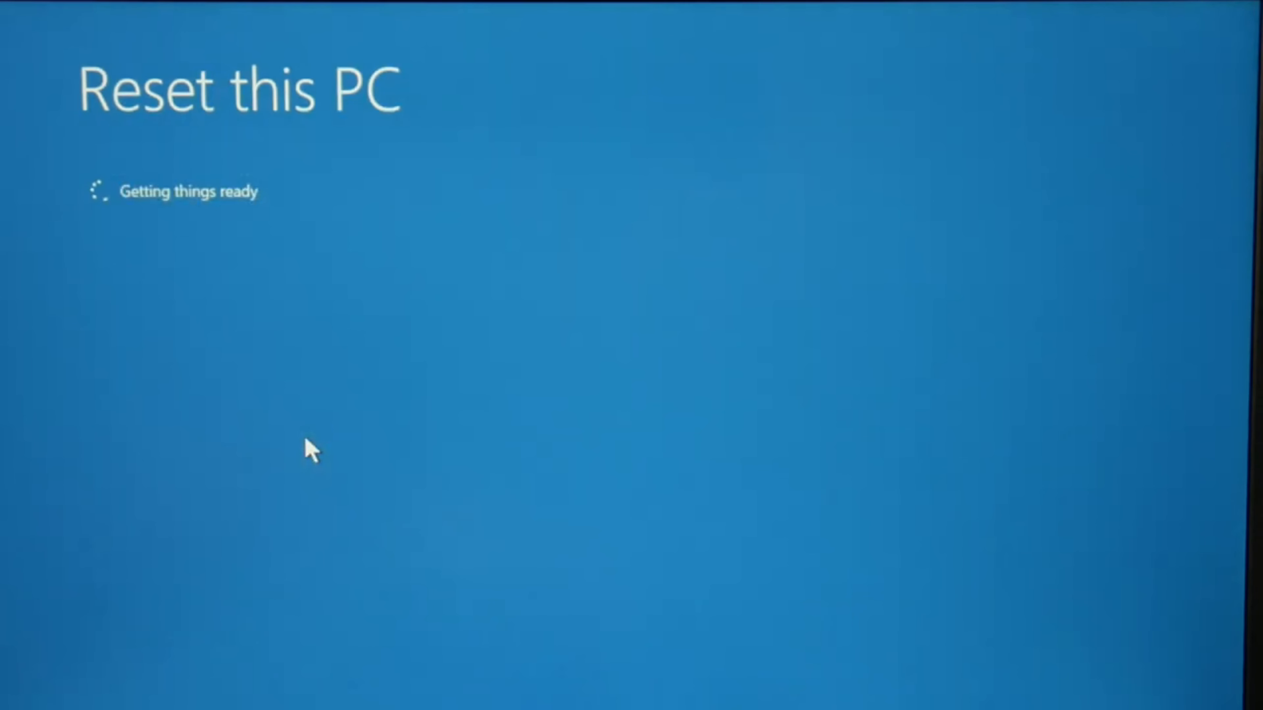
pyautogui.moveTo(847, 359)
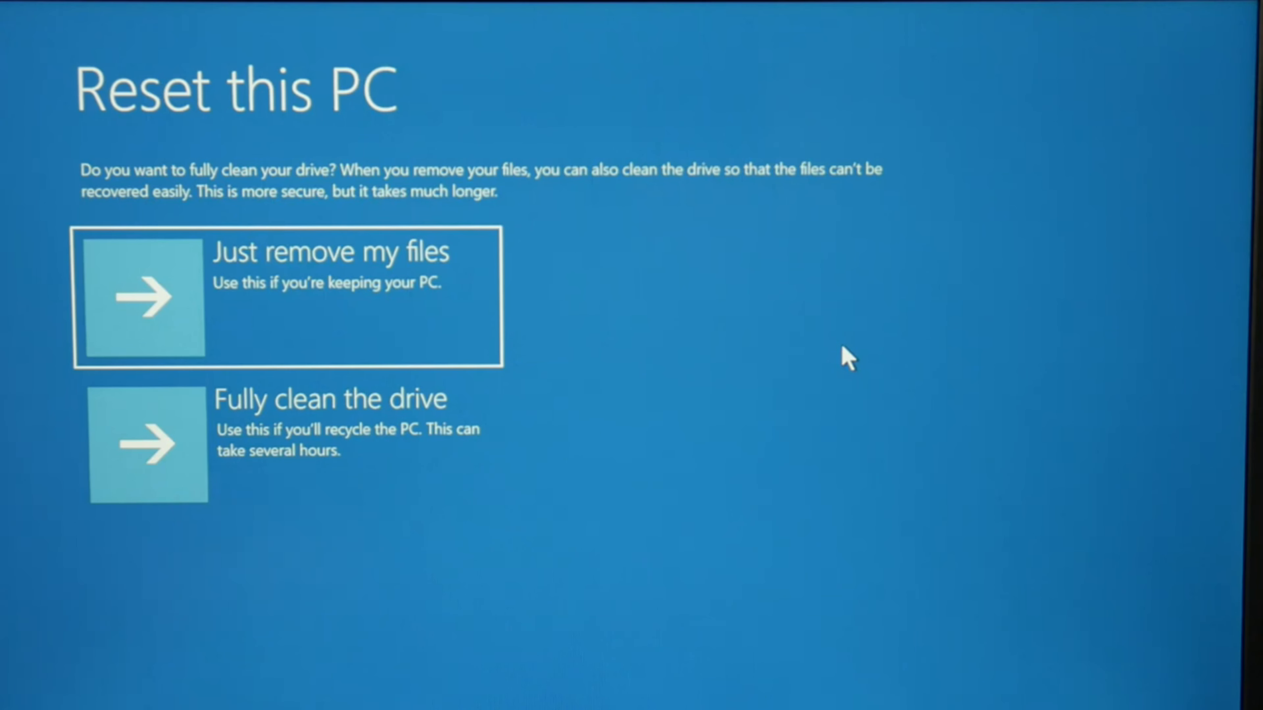
pyautogui.moveTo(234, 423)
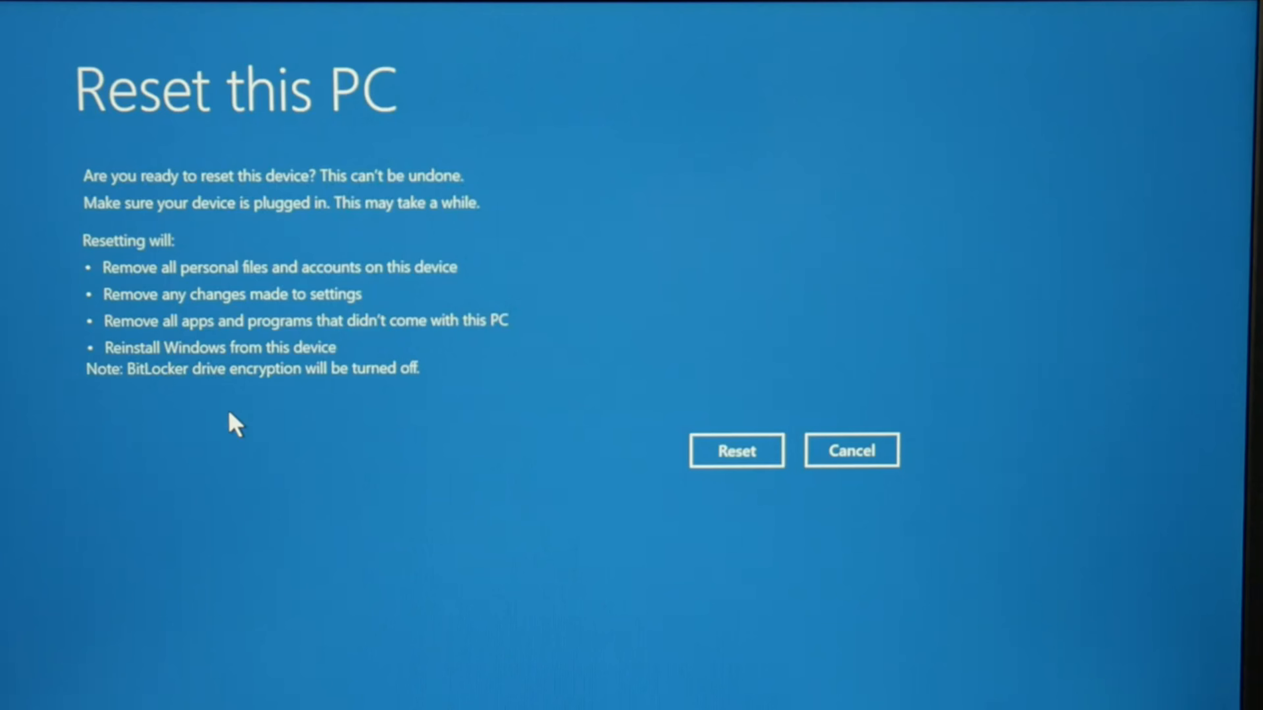
pyautogui.moveTo(707, 409)
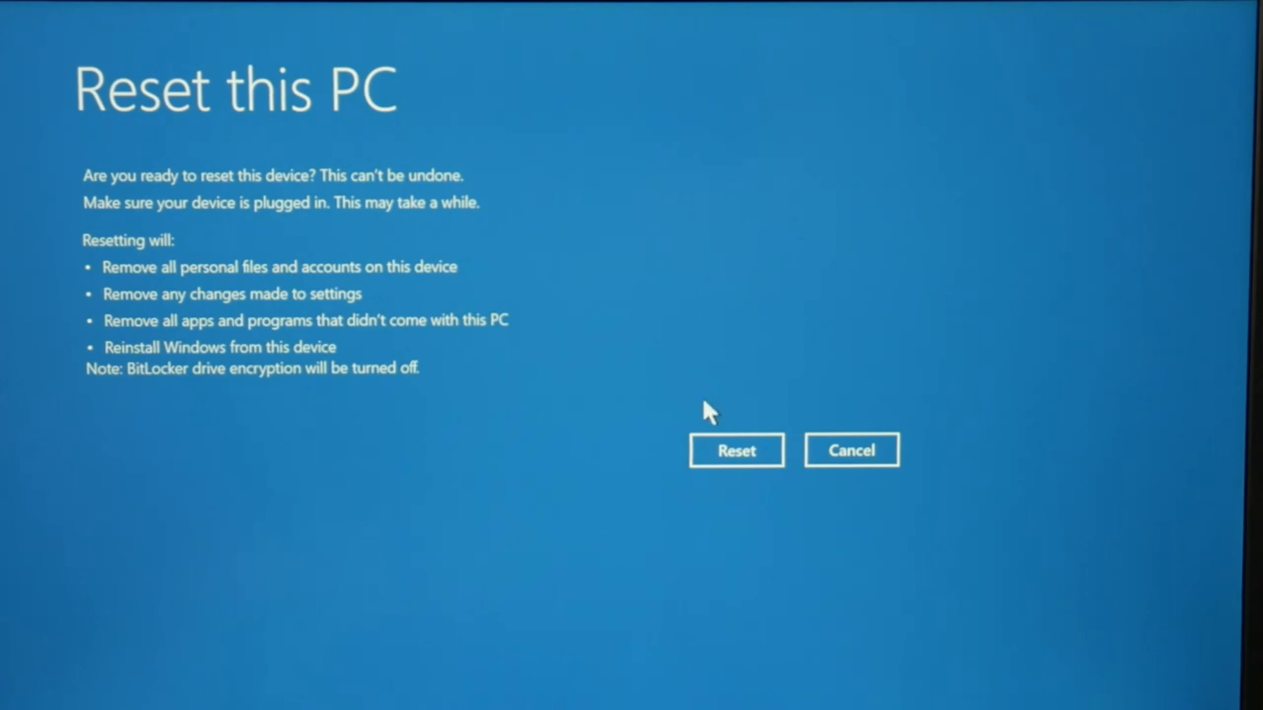
pyautogui.moveTo(916, 622)
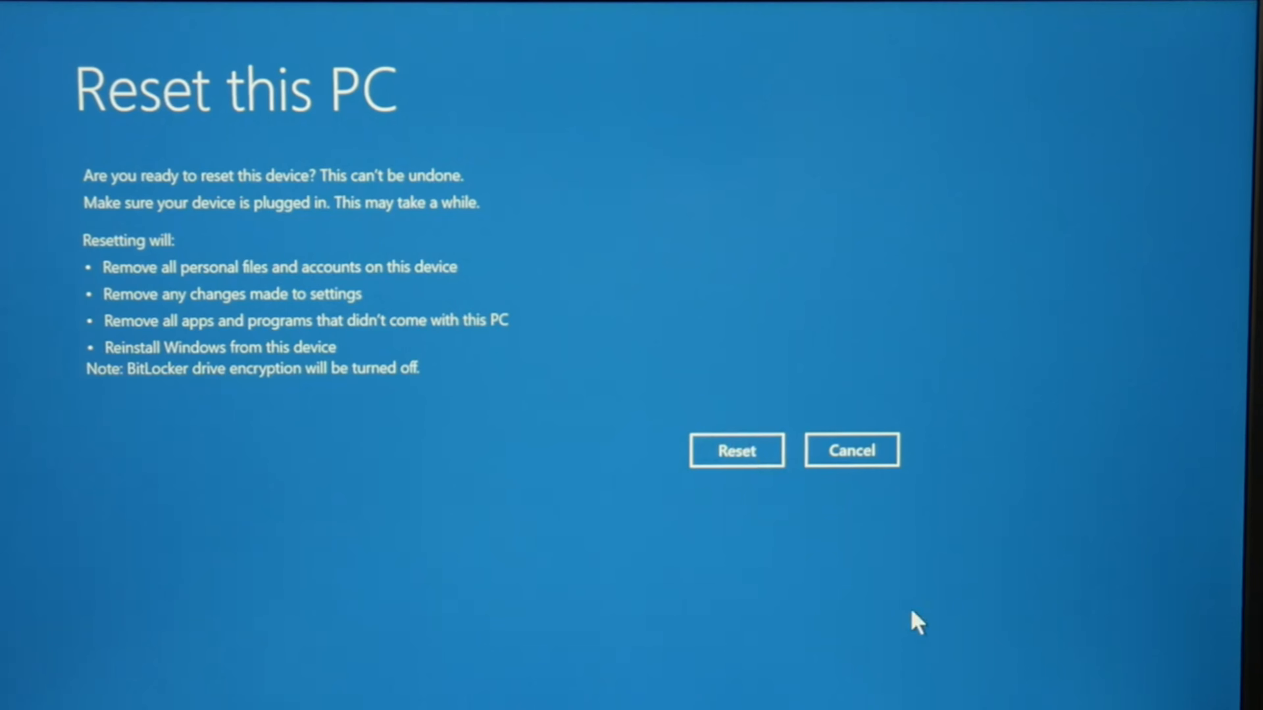